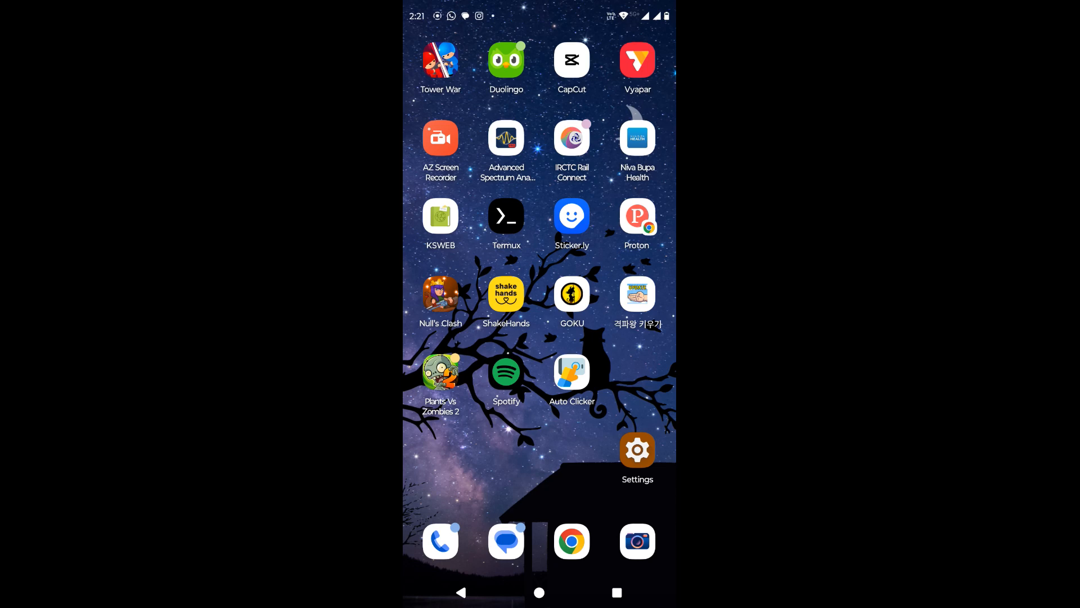
- Launch Auto Clicker and accept its accessibility service prompt, reaching the restricted-setting notice
left_click(571, 372)
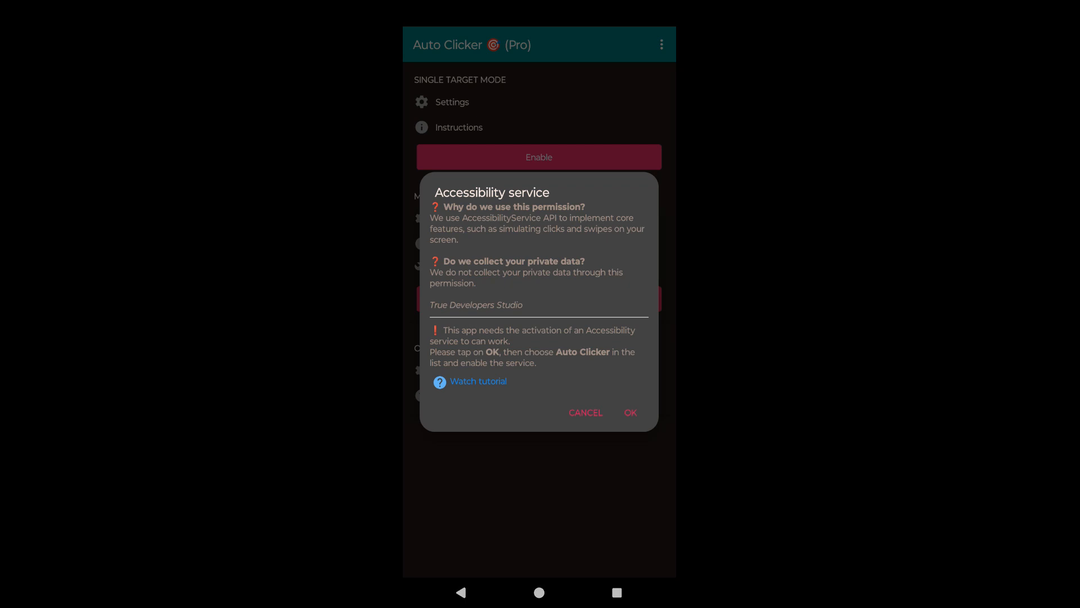
left_click(629, 412)
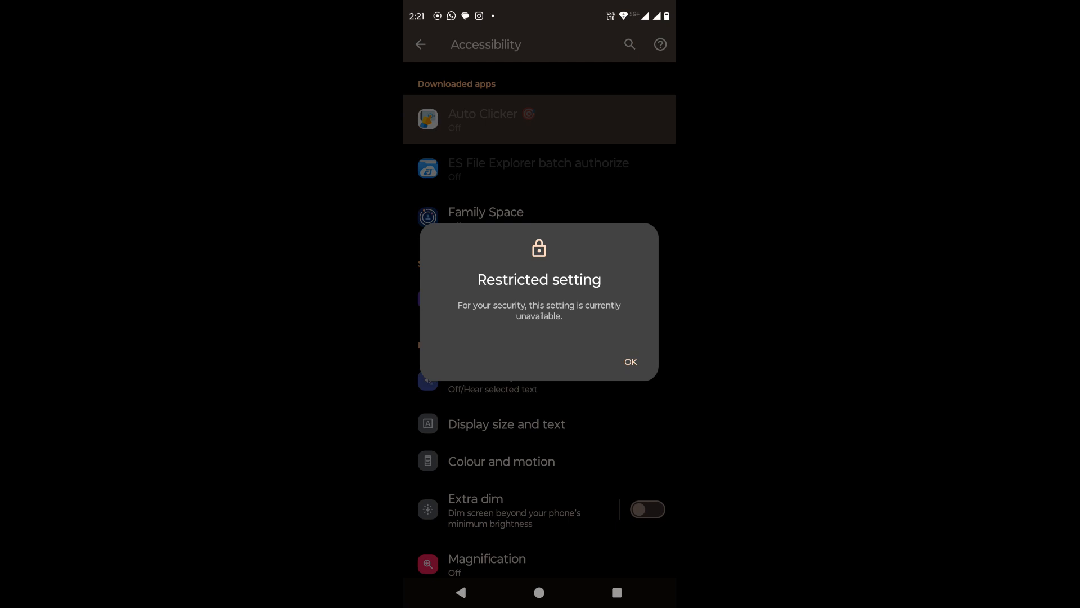
- Dismiss the restricted-setting notice, retry Auto Clicker's service, dismiss it again, and go home
left_click(629, 362)
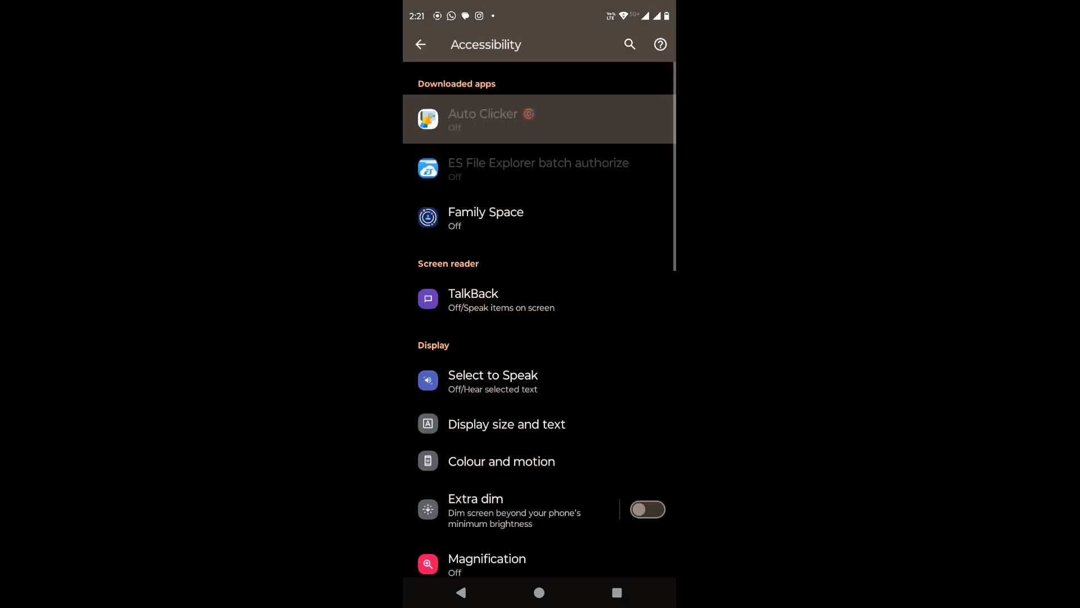
left_click(539, 119)
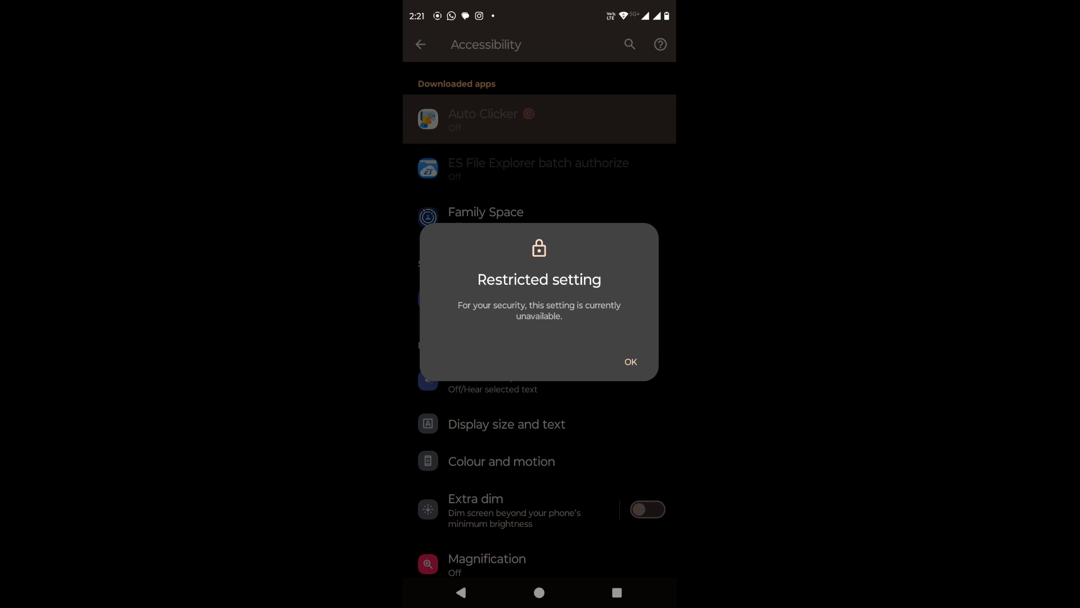
left_click(629, 362)
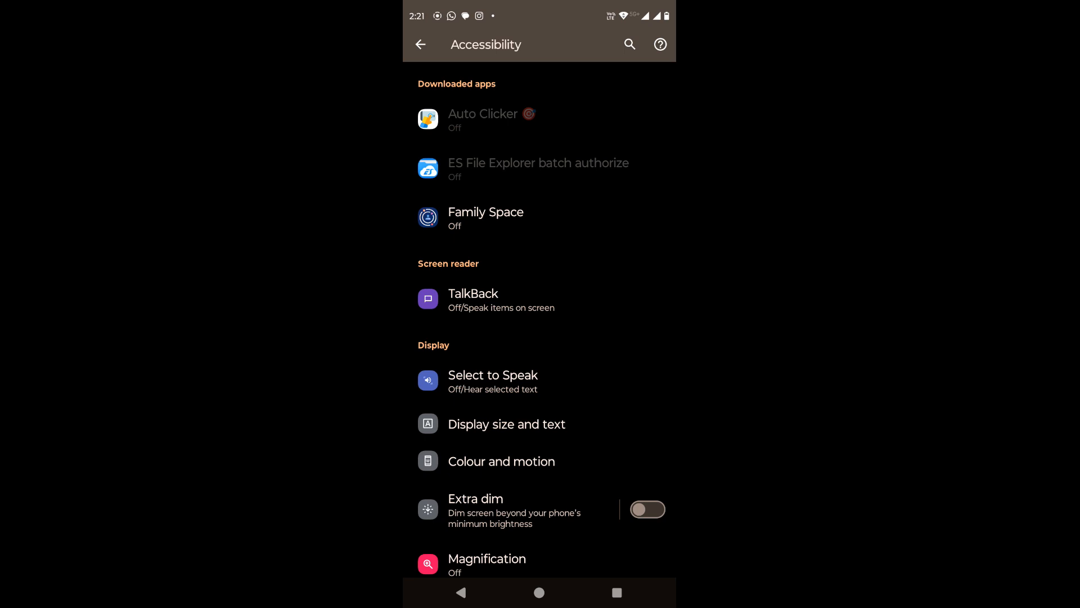
left_click(540, 592)
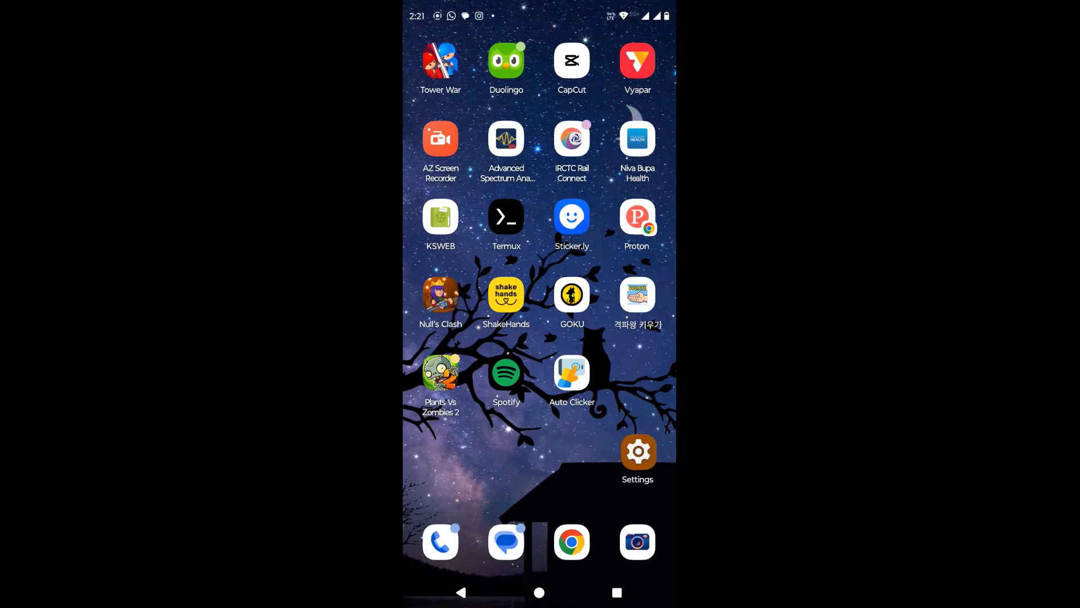
- In Auto Clicker's app info, choose Allow restricted settings and confirm your identity
left_click(636, 451)
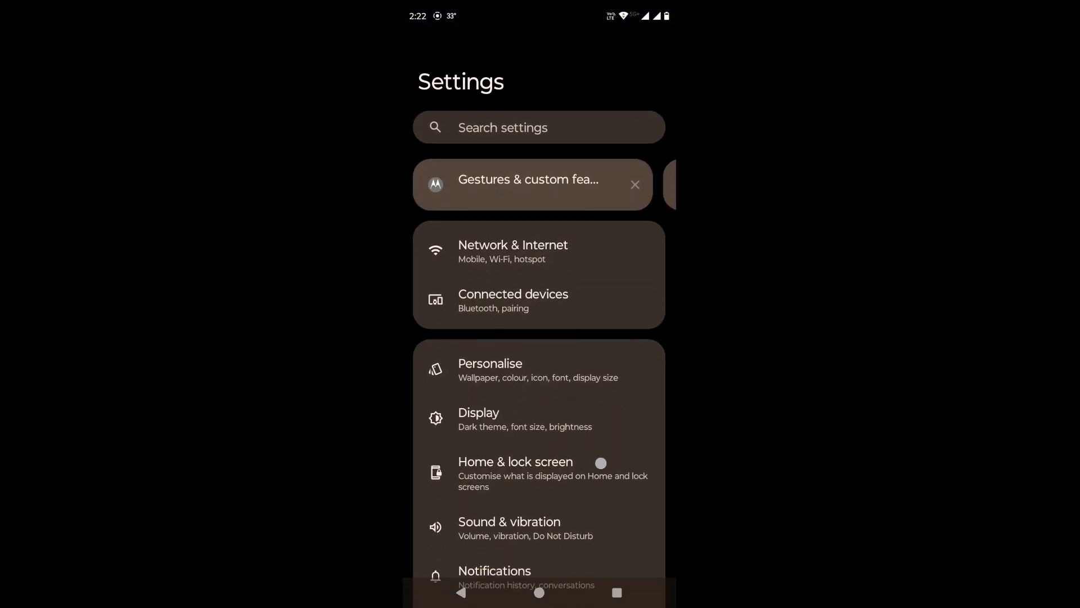
scroll("down", 3)
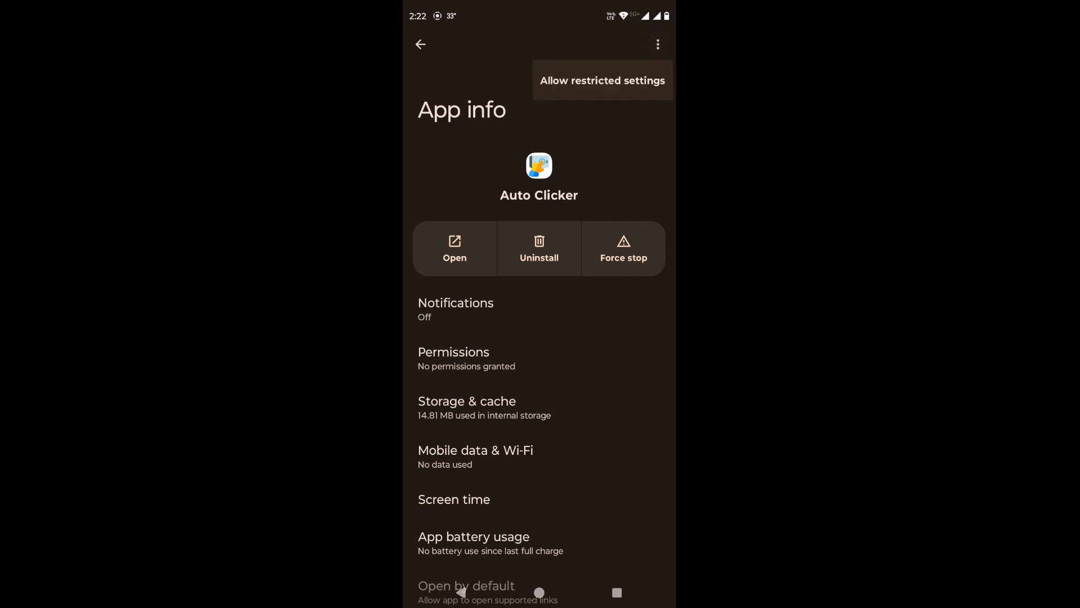
left_click(601, 80)
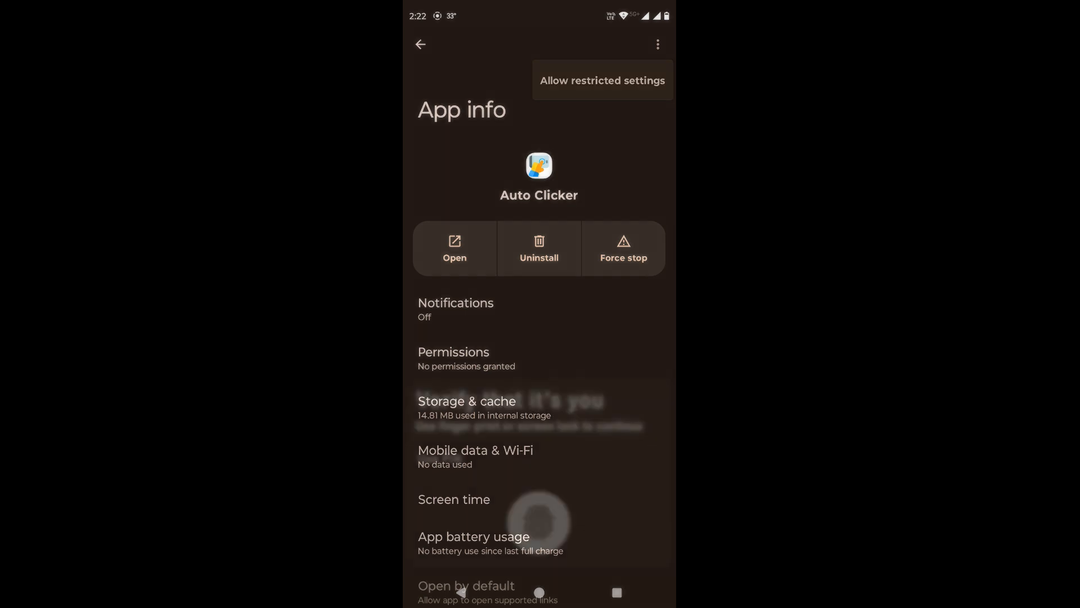
left_click(601, 80)
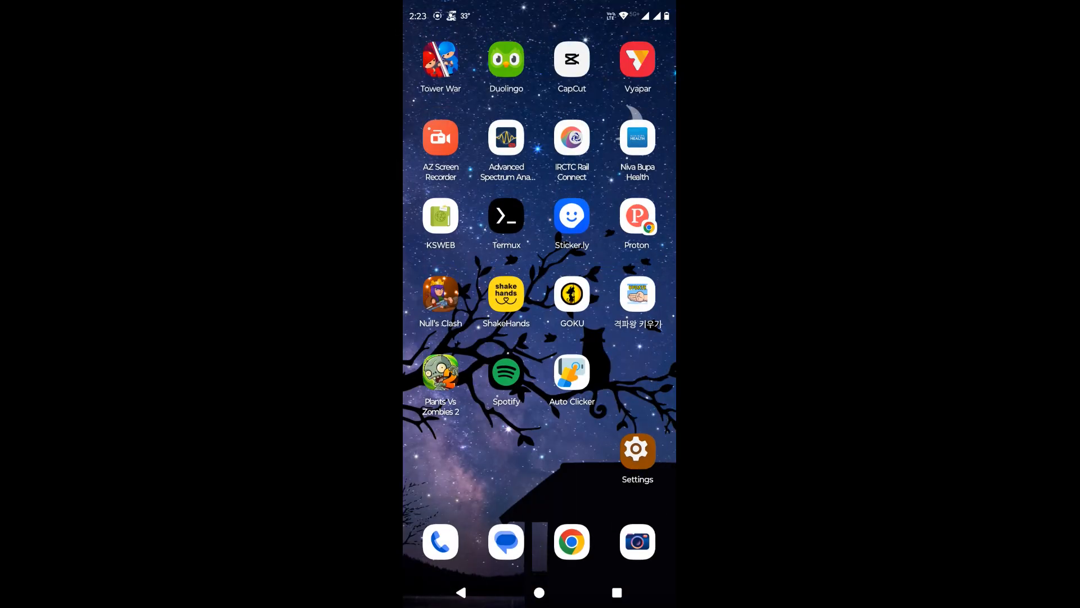
- Launch Auto Clicker, accept the accessibility prompt, and open its service page under Downloaded apps
left_click(571, 372)
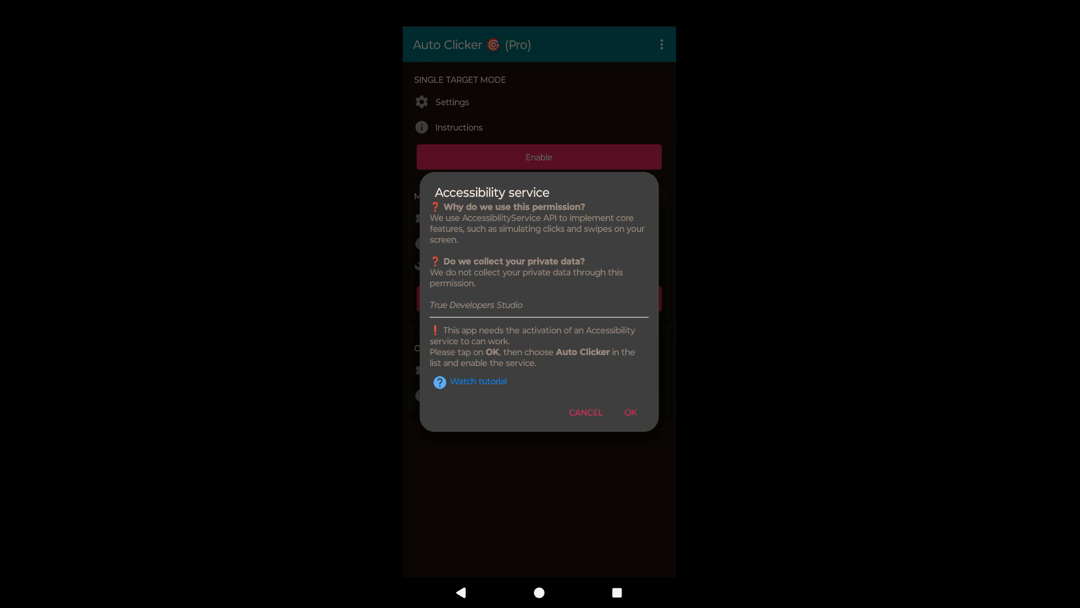
left_click(629, 412)
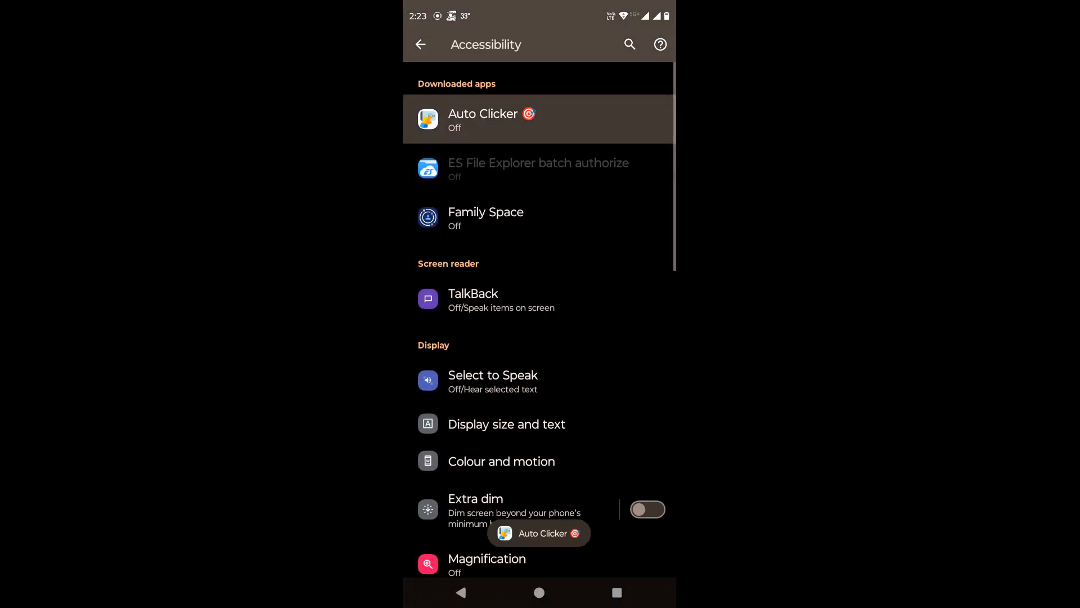
left_click(482, 120)
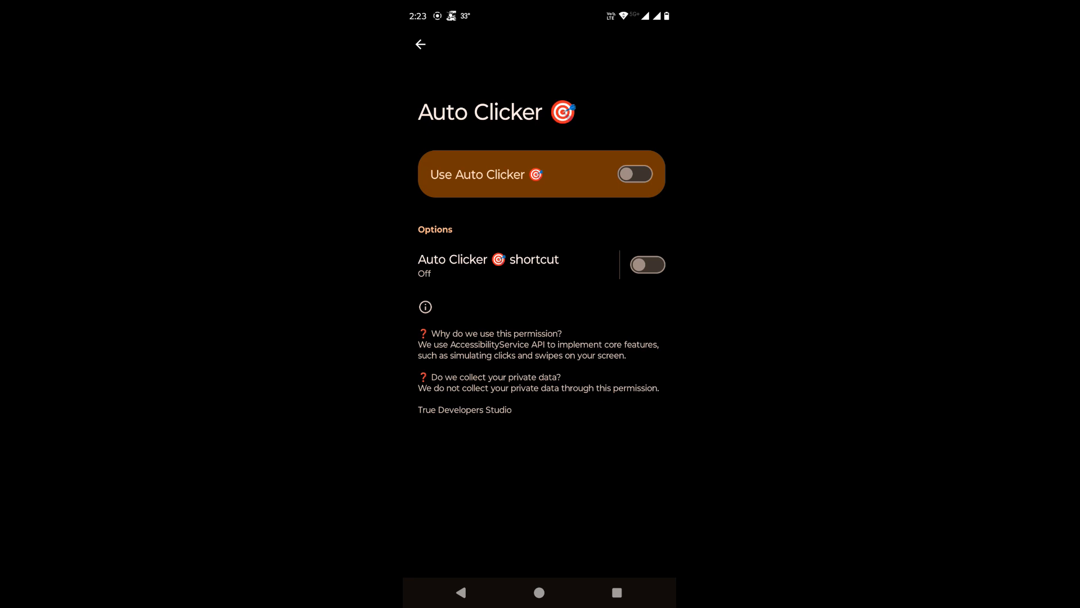
- Turn on the Use Auto Clicker toggle and return to the home screen
left_click(634, 174)
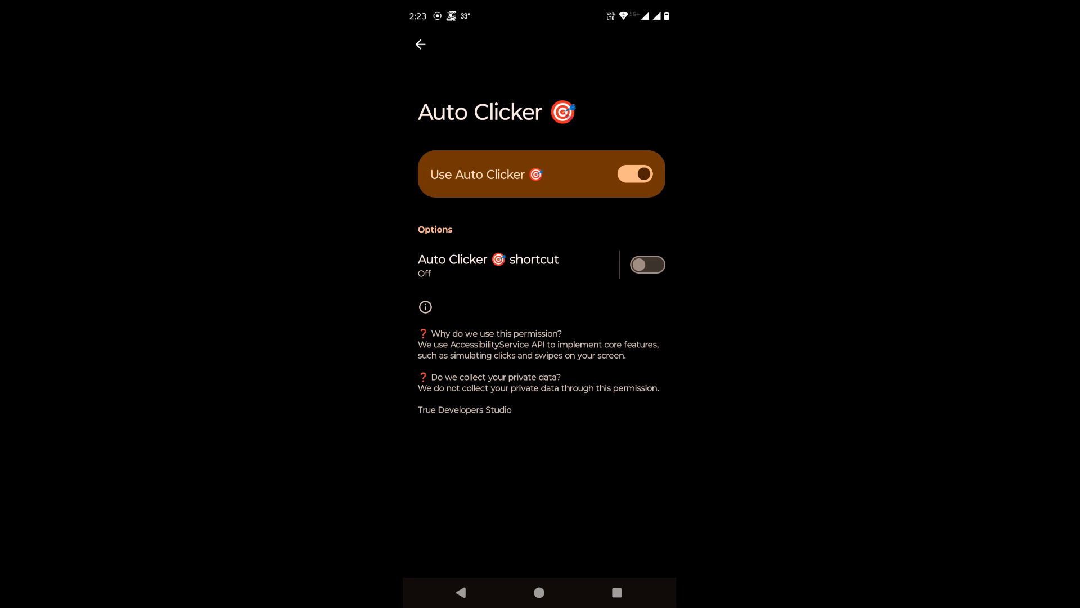
left_click(634, 174)
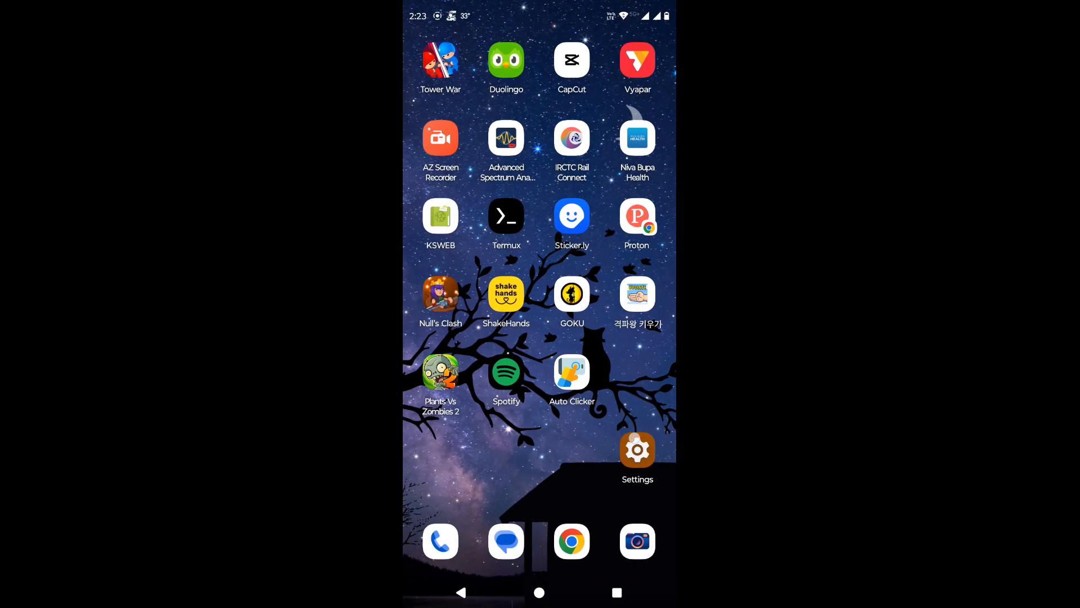
- Open Settings and go to the Apps page listing Auto Clicker among recent apps
left_click(636, 449)
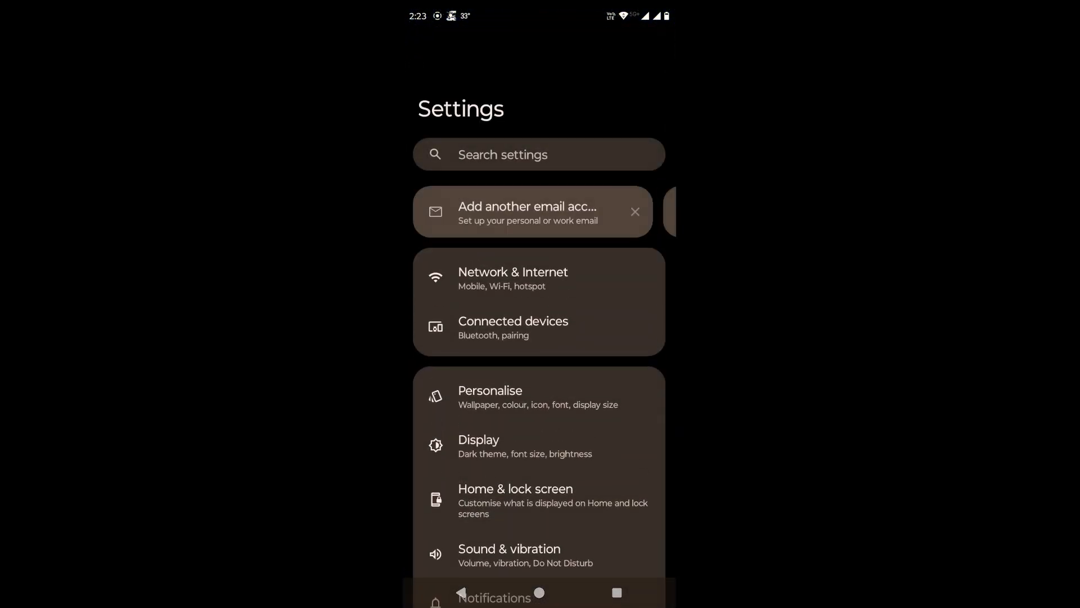
scroll("down", 3)
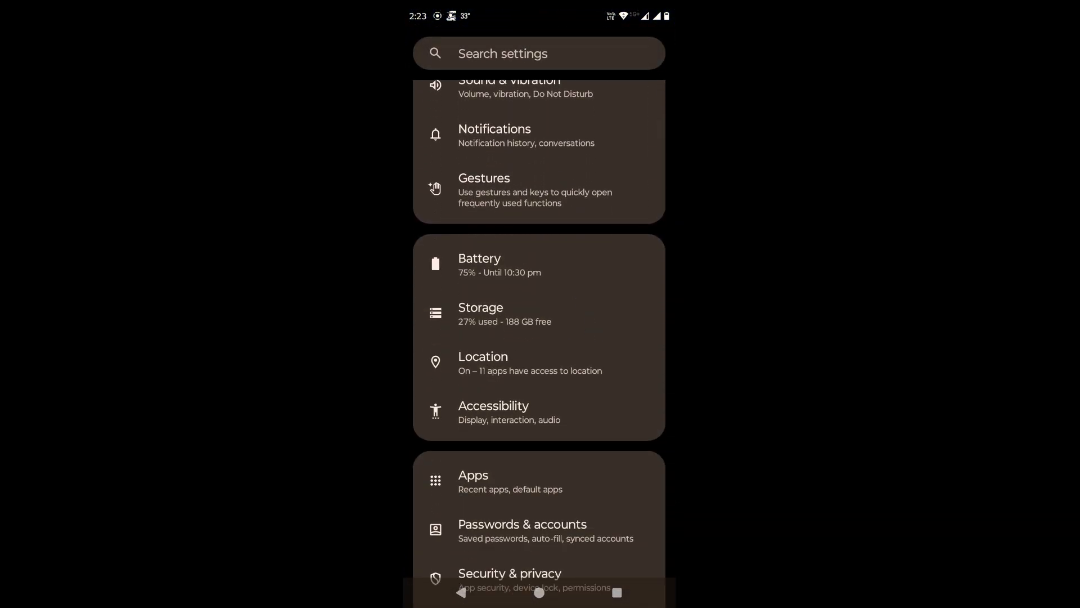
left_click(472, 481)
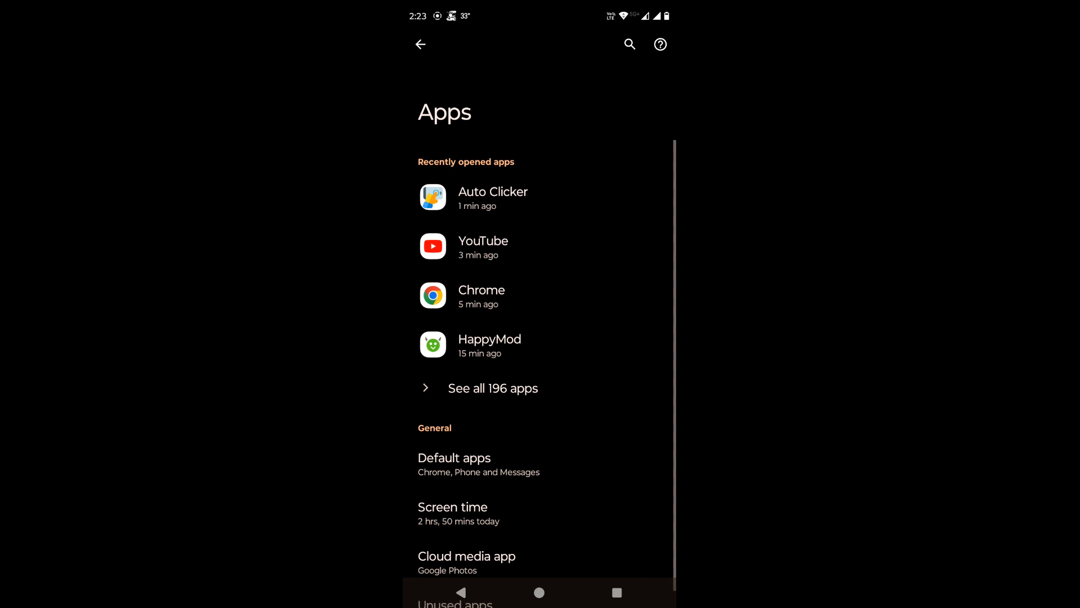